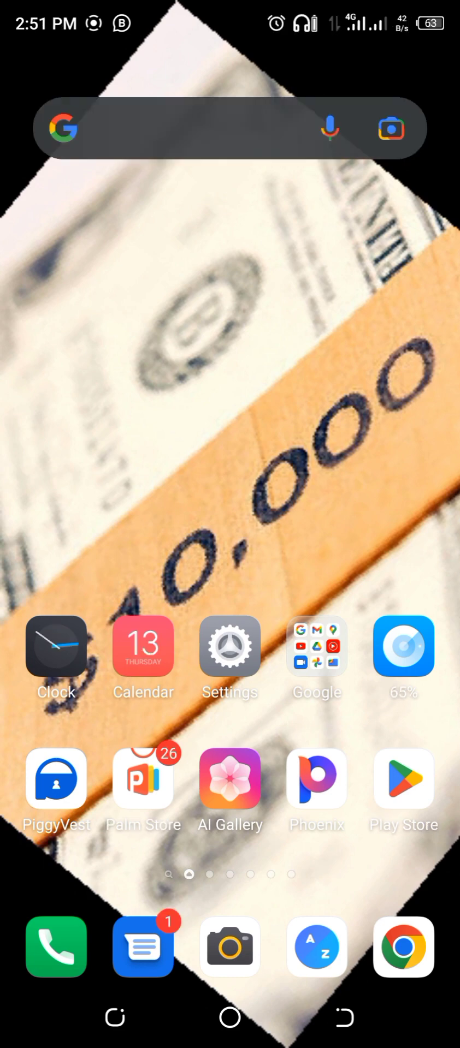
# - Launch Chrome and navigate to the systeme.io homepage via the address bar suggestion
pyautogui.click(403, 947)
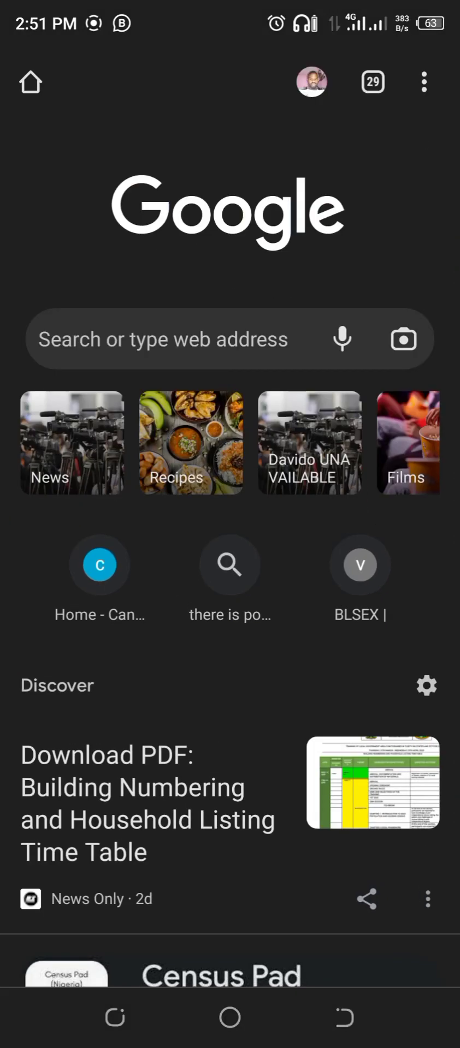
pyautogui.click(164, 340)
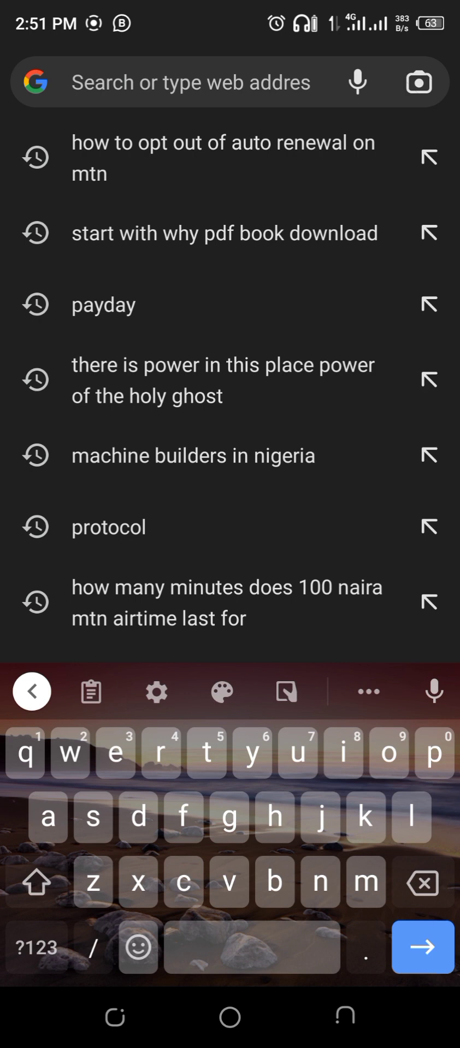
pyautogui.write('systeme.')
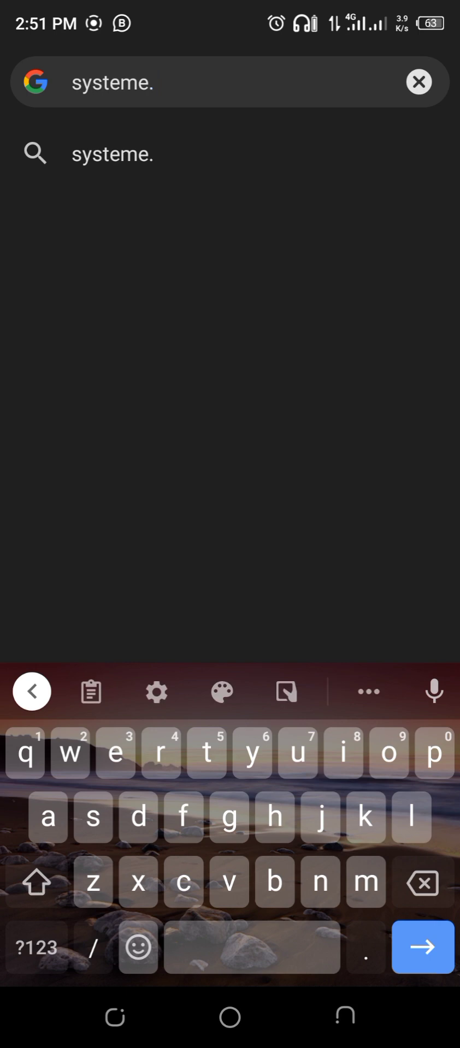
pyautogui.write('io')
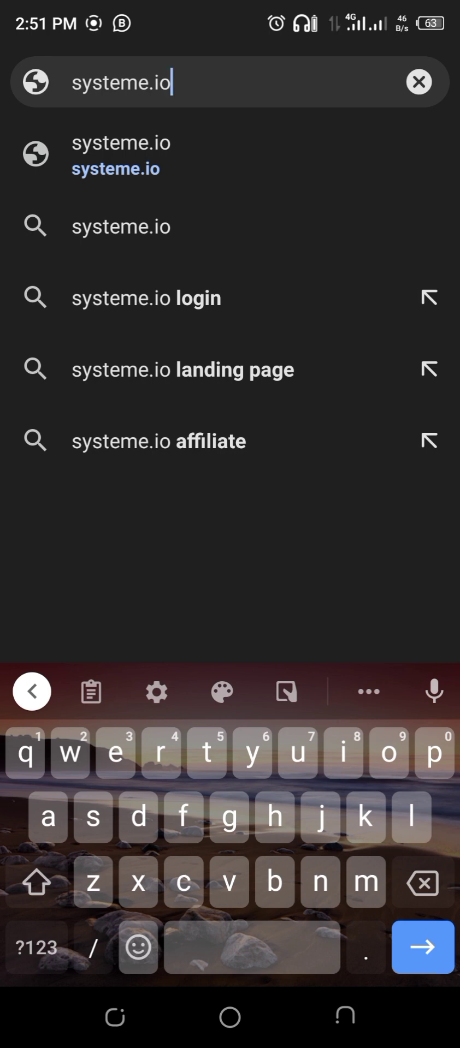
pyautogui.click(116, 155)
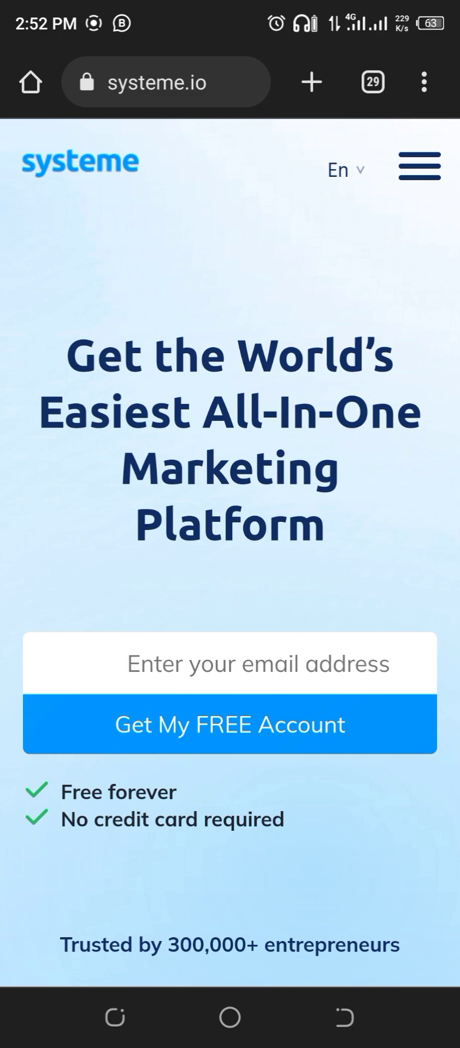
# - Switch to desktop site and log in using the saved password to reach the dashboard
pyautogui.click(424, 81)
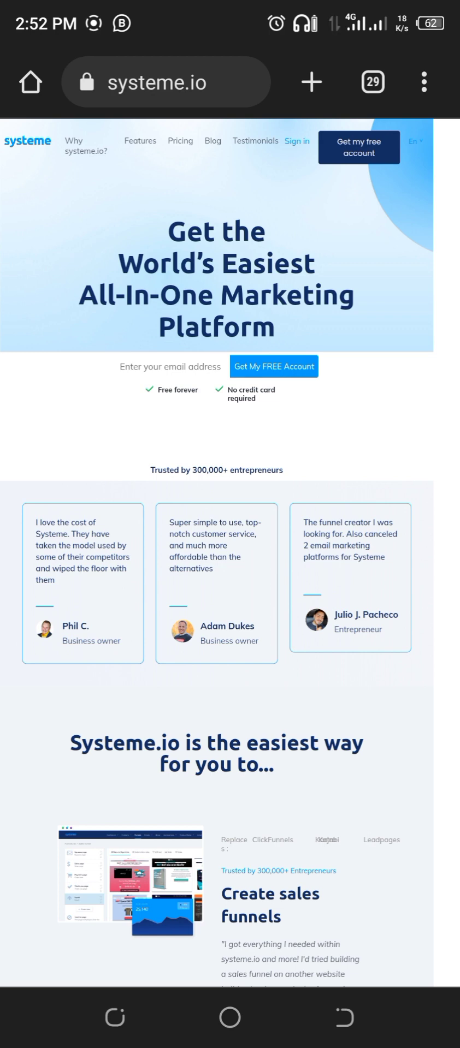
pyautogui.click(297, 140)
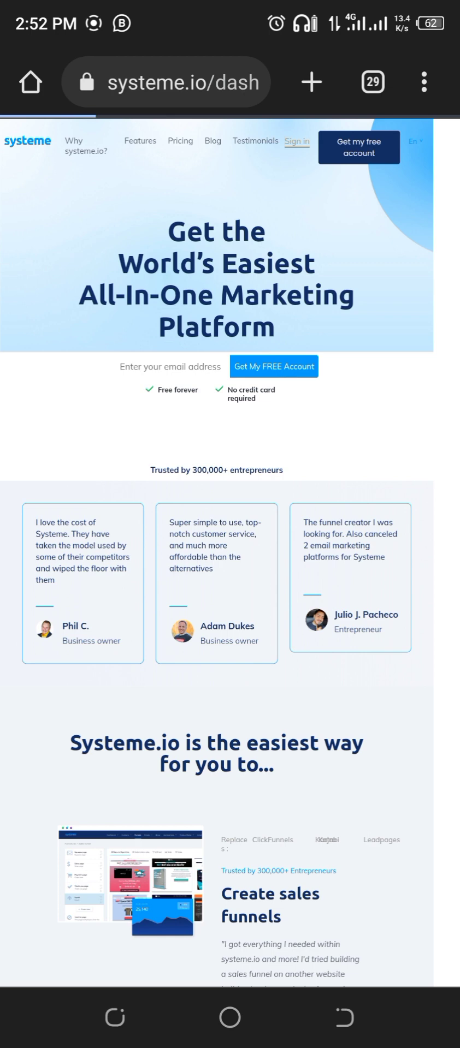
pyautogui.click(297, 141)
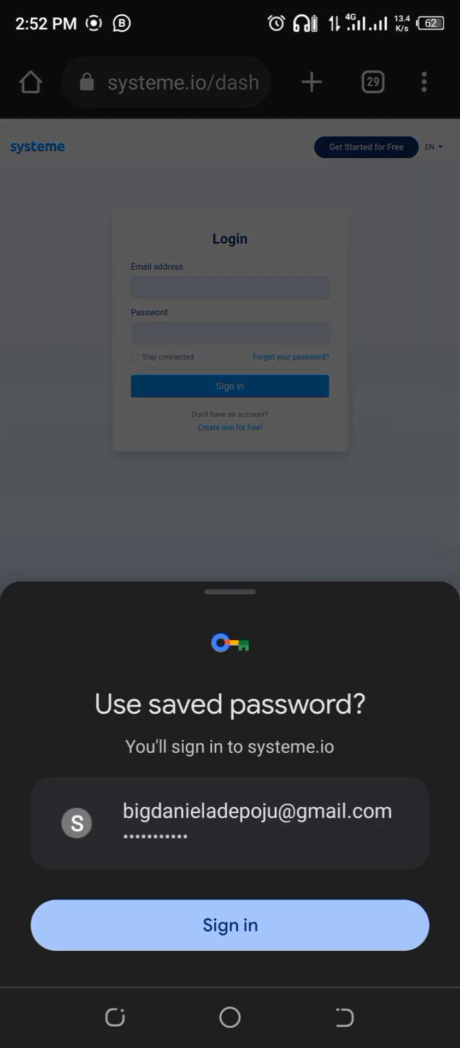
pyautogui.click(230, 926)
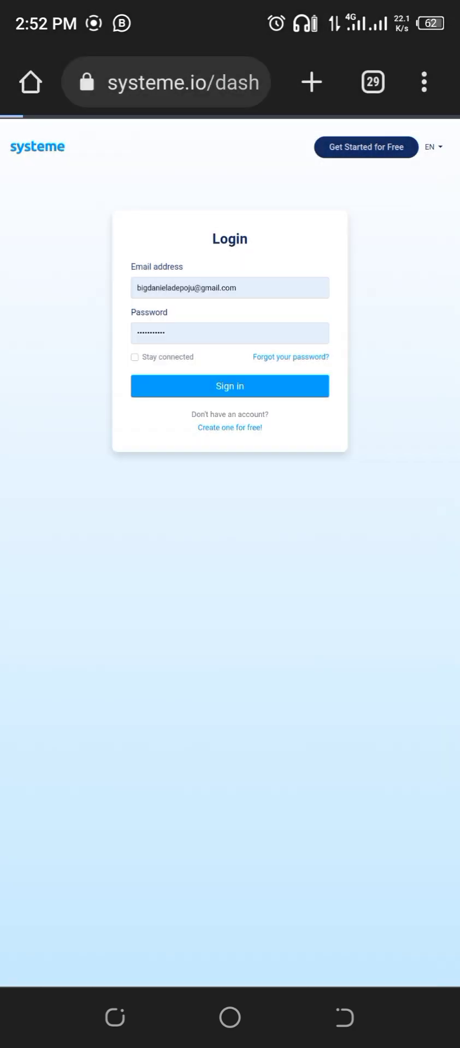
pyautogui.click(229, 386)
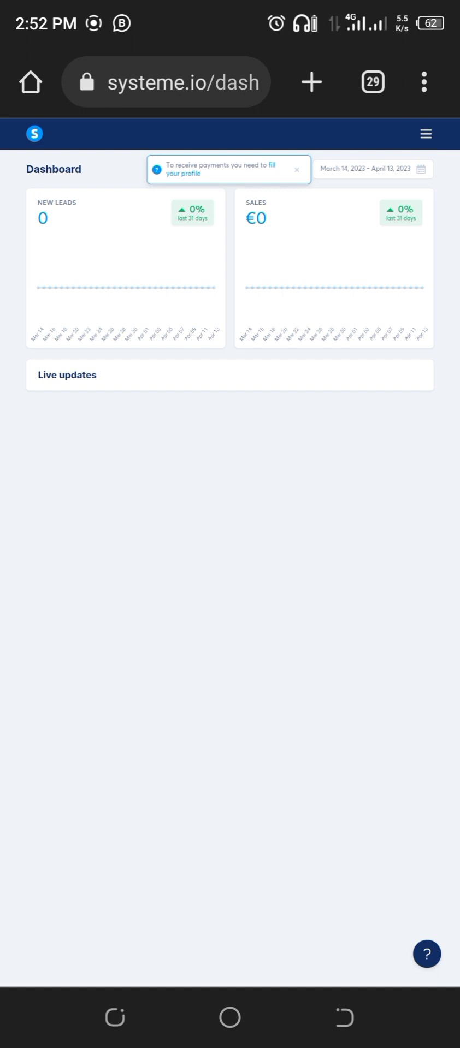
# - Navigate from the dashboard menu to the empty Blogs section
pyautogui.click(426, 134)
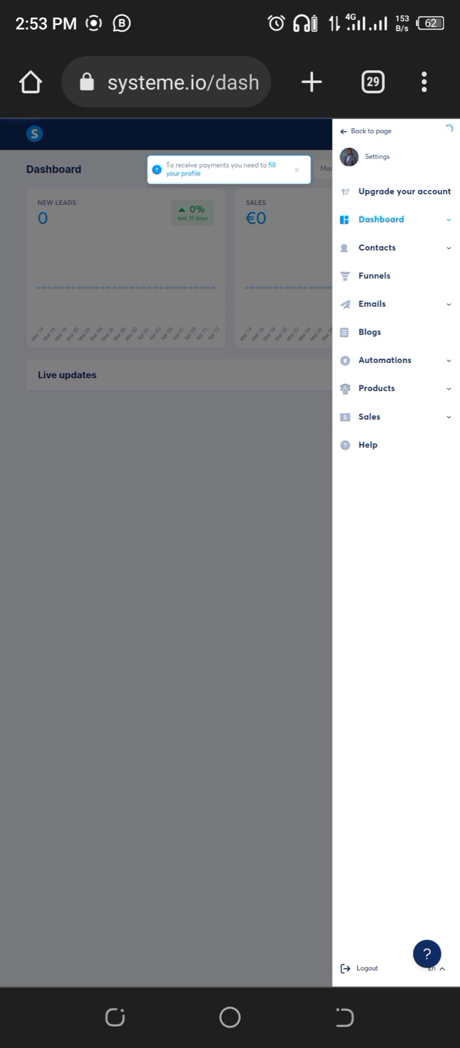
pyautogui.click(373, 332)
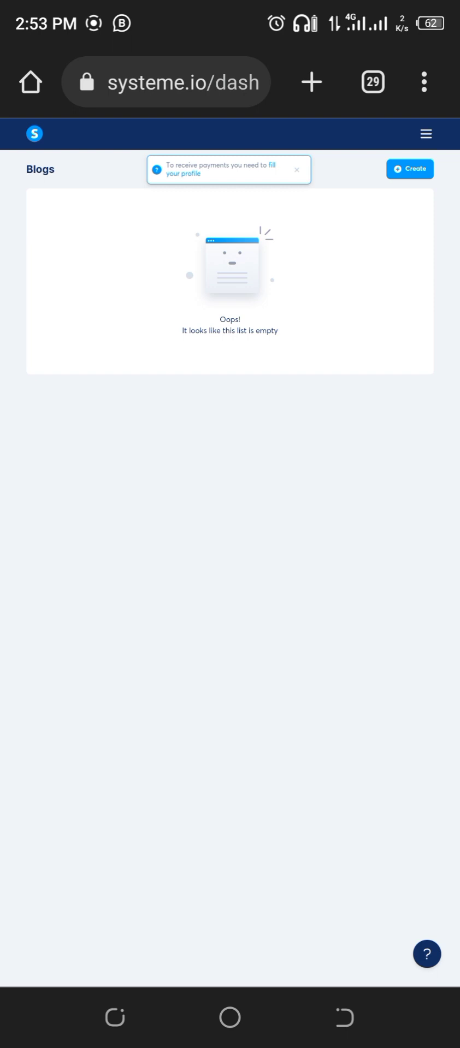
# - Start a new blog named 'Daniel Adepoju', keeping the selected template
pyautogui.click(410, 170)
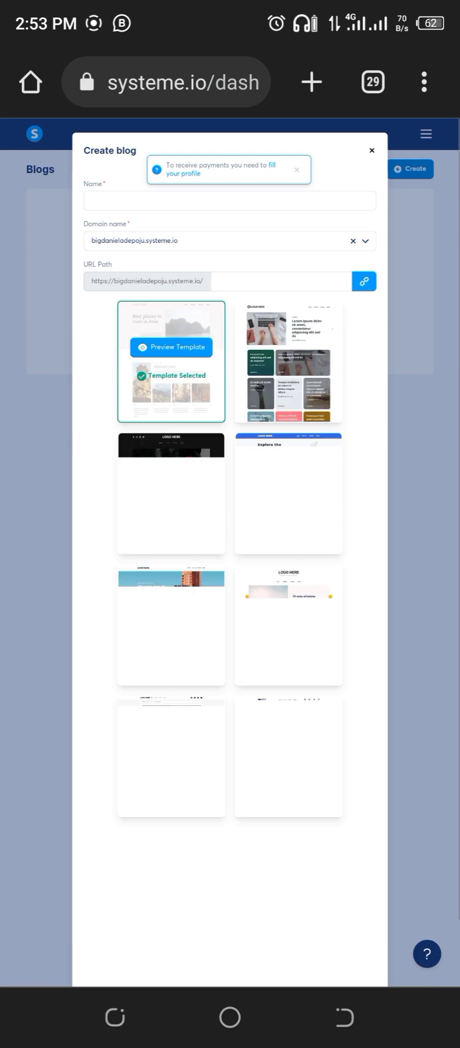
pyautogui.click(231, 201)
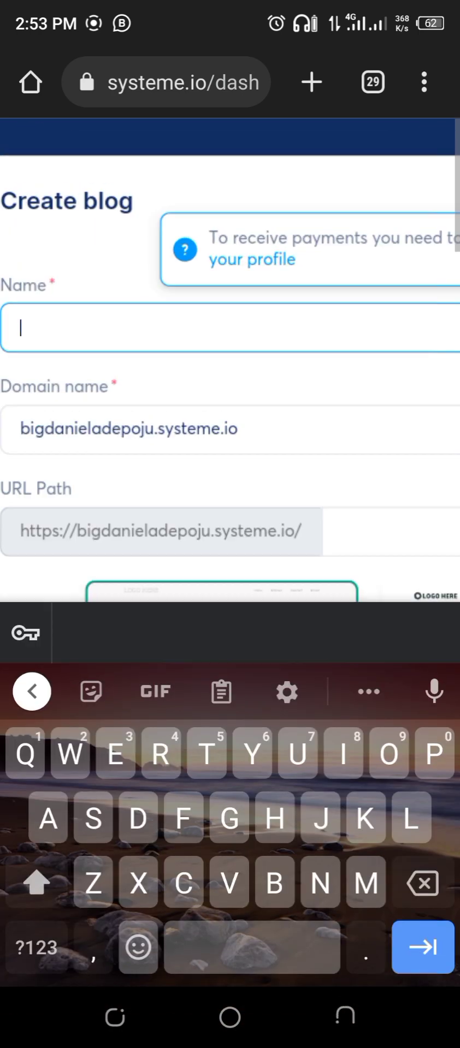
pyautogui.write('Dan')
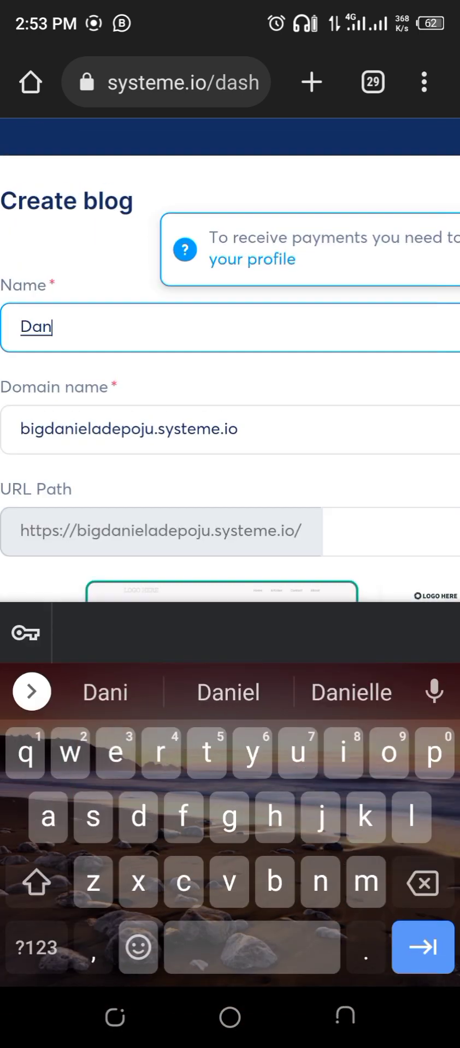
pyautogui.write('iel A')
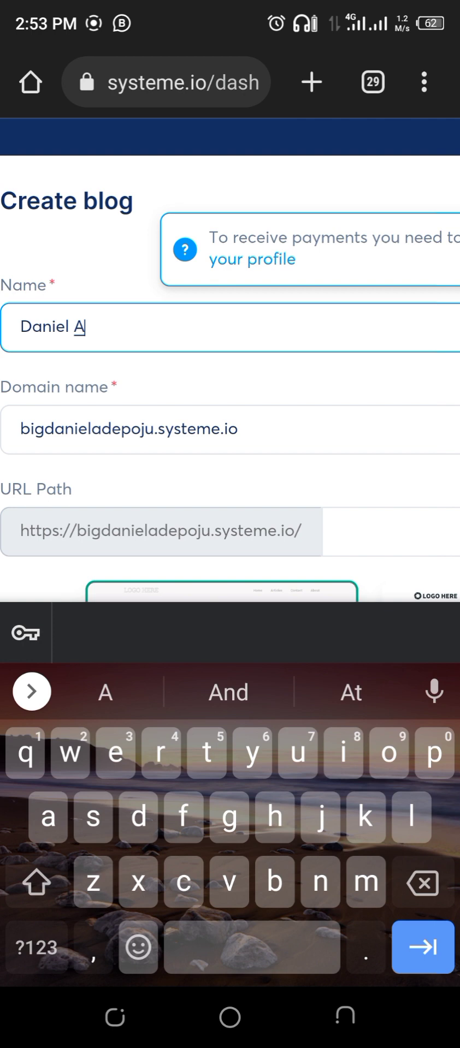
pyautogui.write('depoju')
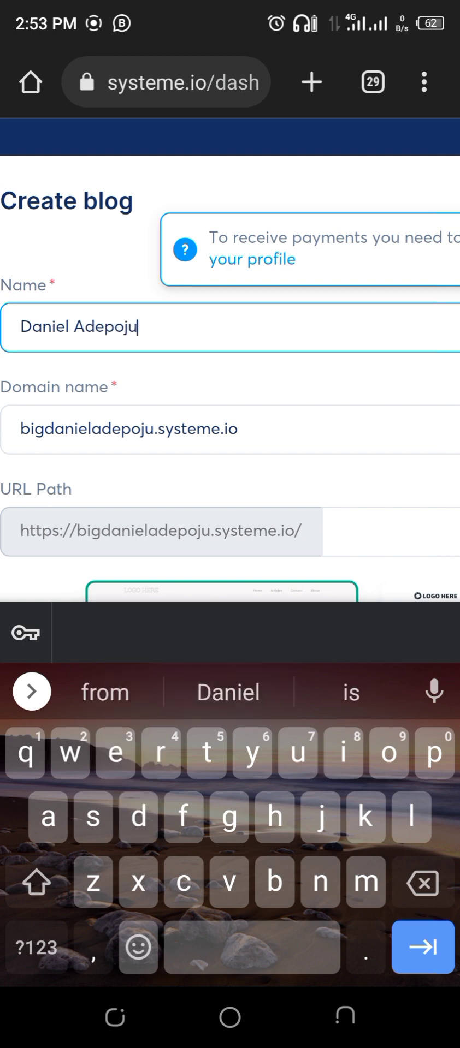
pyautogui.scroll(-3)
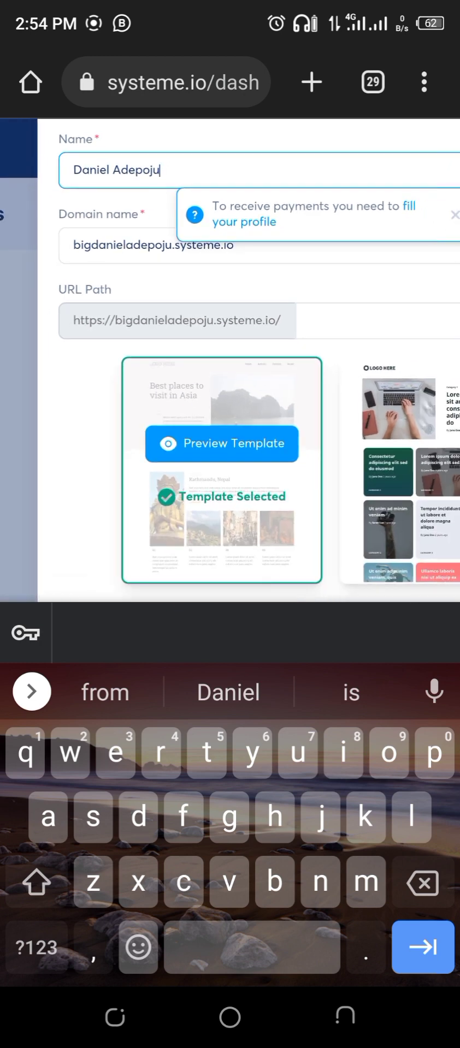
pyautogui.scroll(-3)
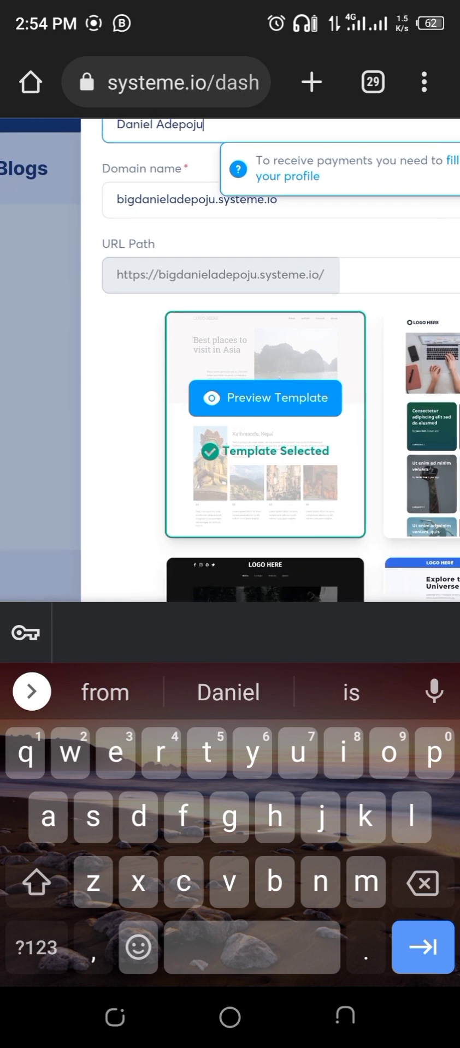
pyautogui.scroll(-3)
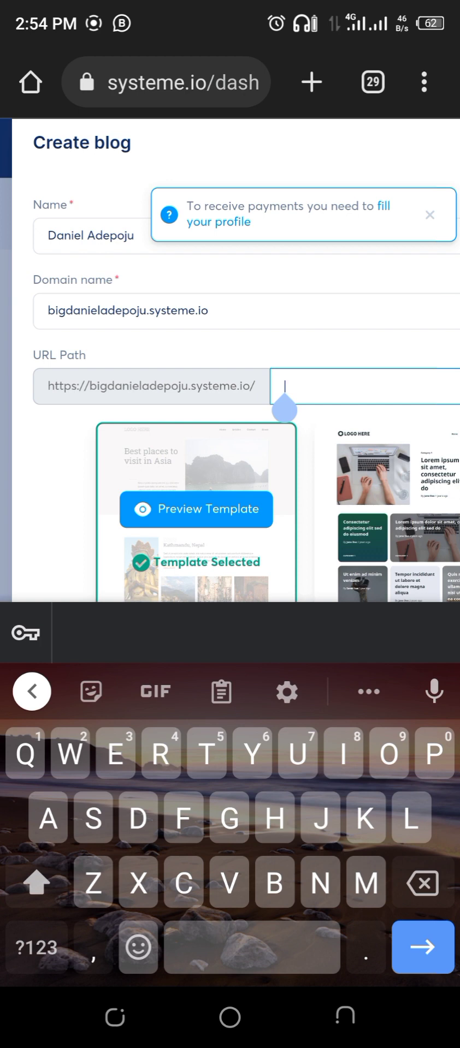
# - Replace the first URL path attempt with 'digitaldee' in the Create blog form
pyautogui.write('danieladepo')
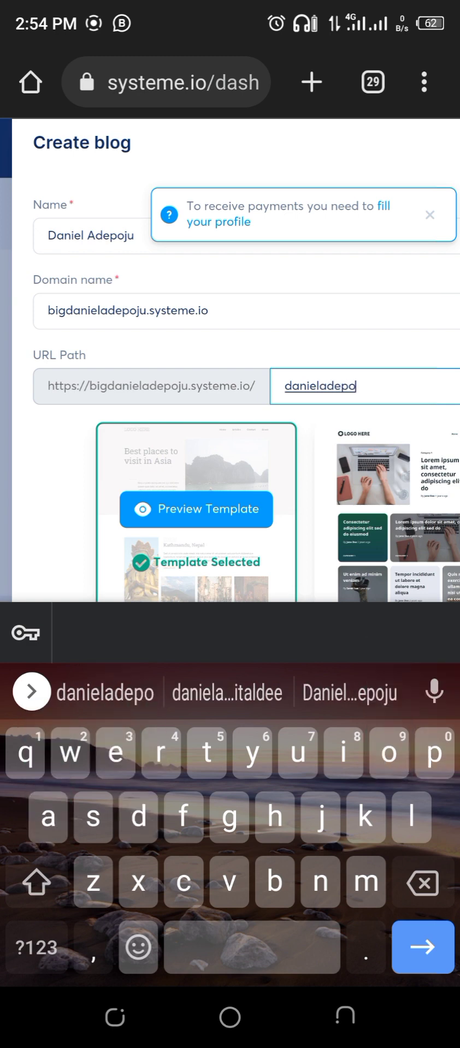
pyautogui.write('ju')
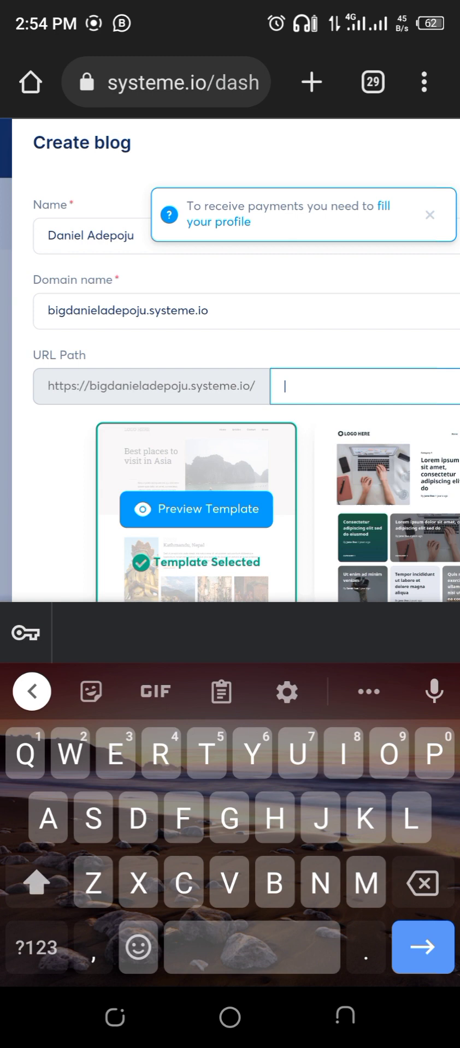
pyautogui.write('digital')
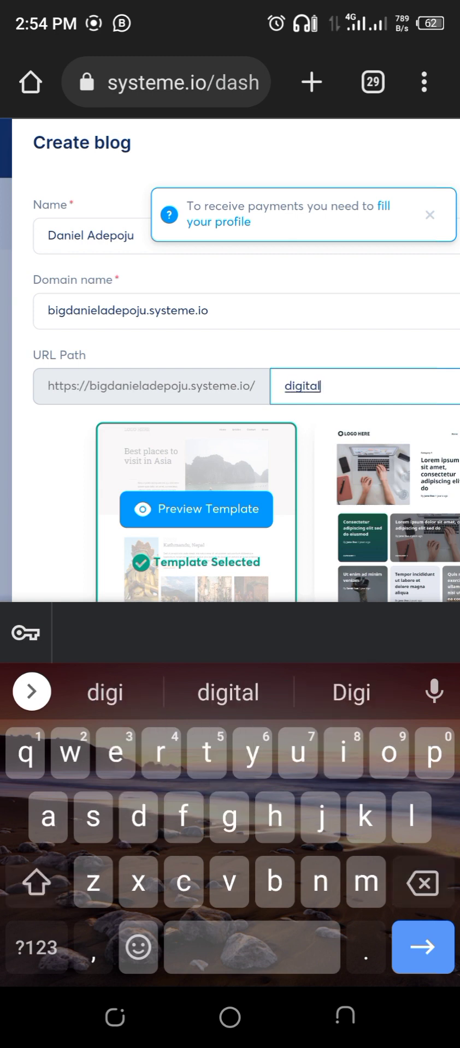
pyautogui.write('dee')
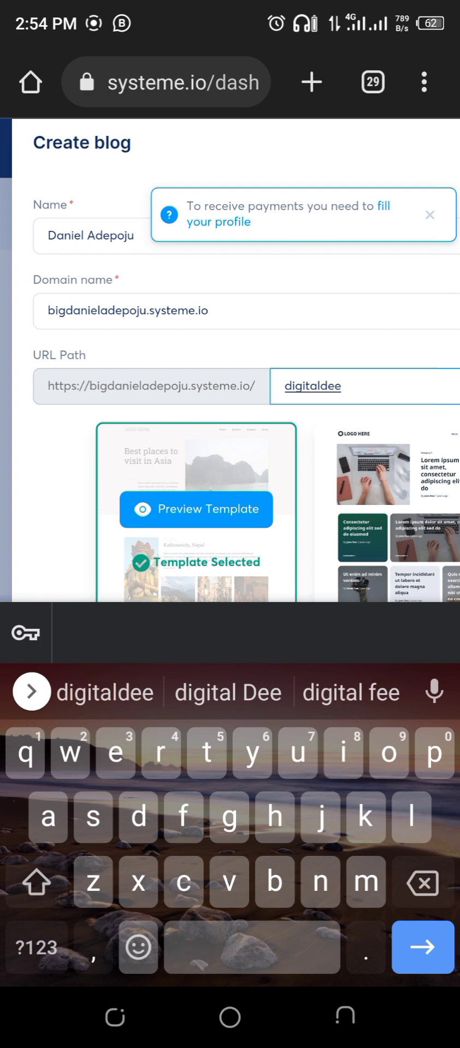
pyautogui.scroll(-3)
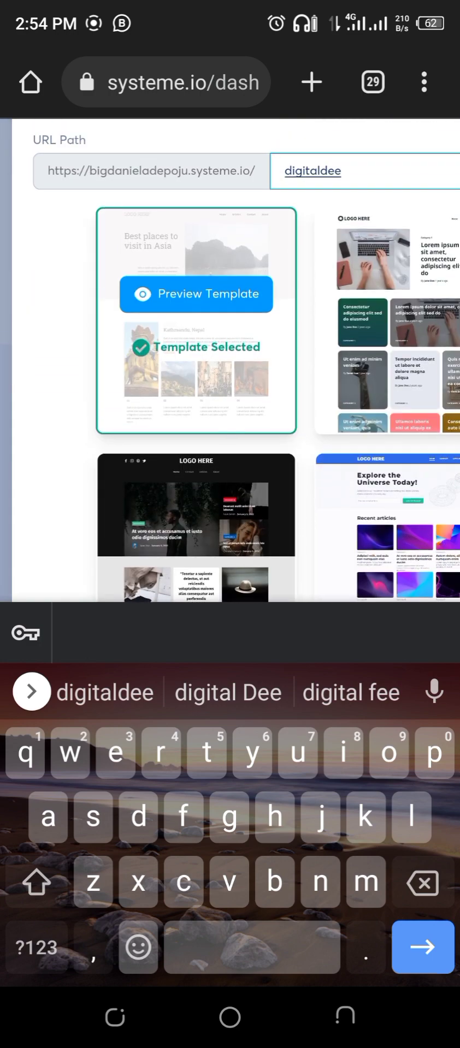
pyautogui.scroll(-3)
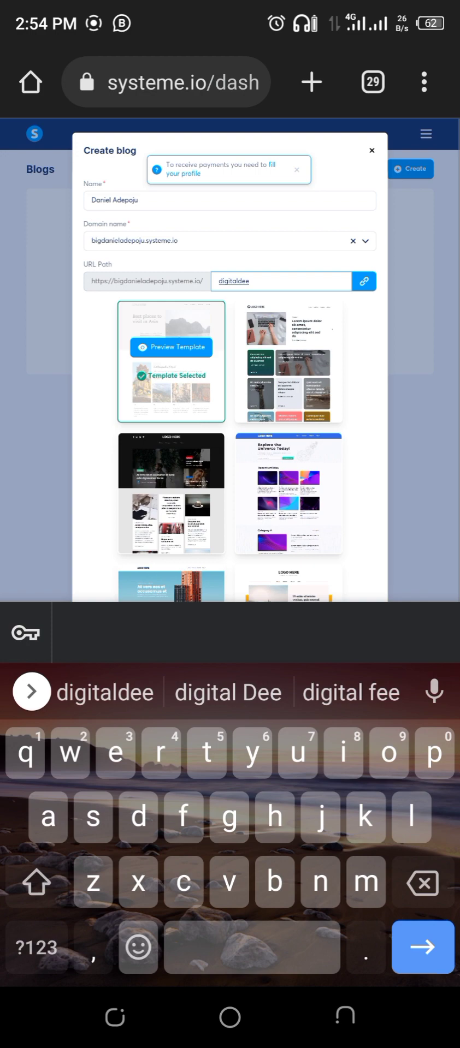
# - Save the Daniel Adepoju blog and load its Posts tab with five sample posts
pyautogui.scroll(-3)
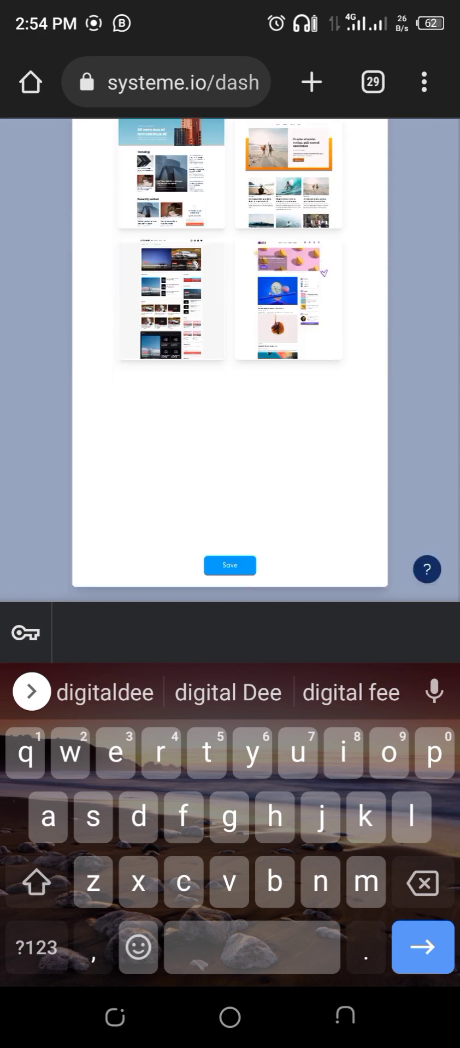
pyautogui.click(229, 566)
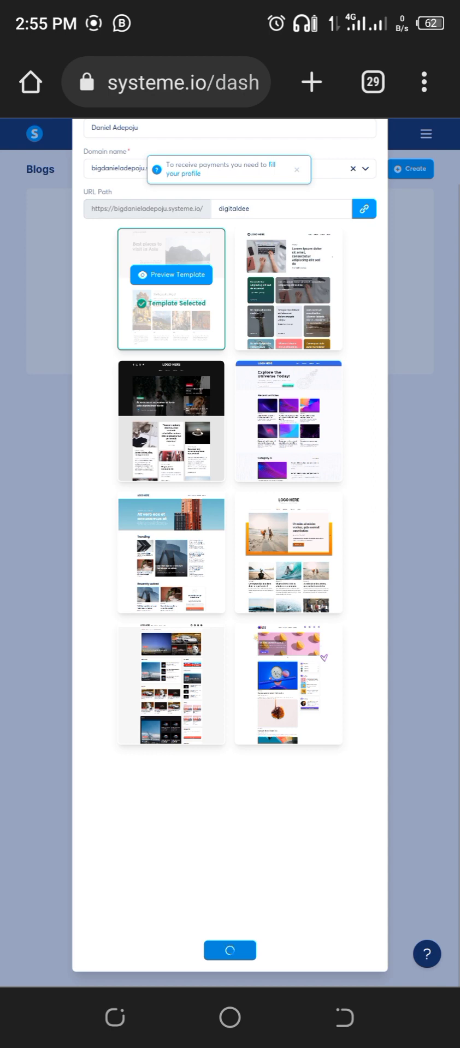
pyautogui.click(229, 950)
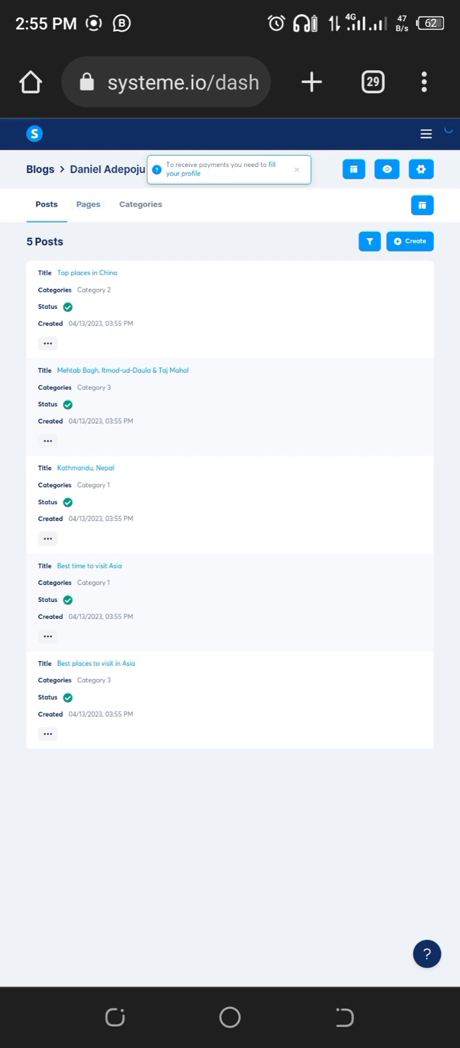
# - Switch to the Pages tab and open the About page in the editor
pyautogui.click(89, 204)
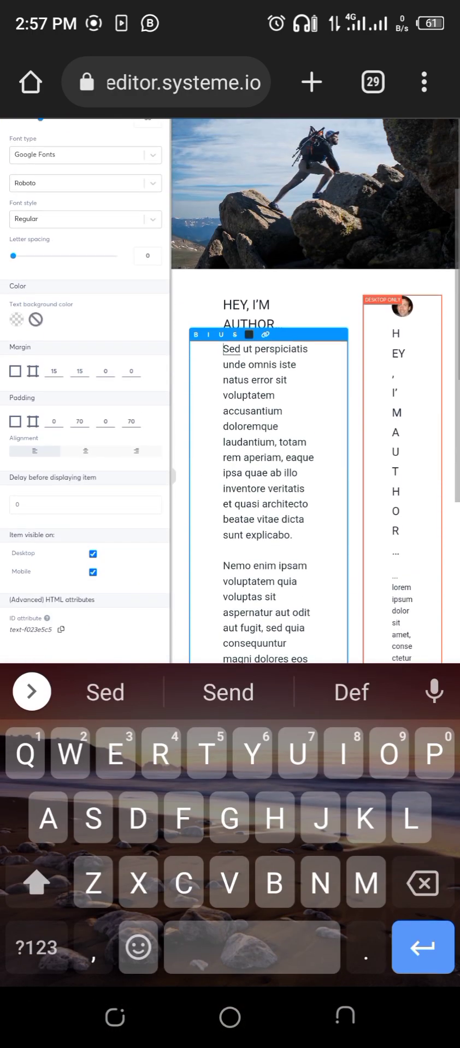
# - Return to the Pages tab and open the Contact page in the editor
pyautogui.scroll(-3)
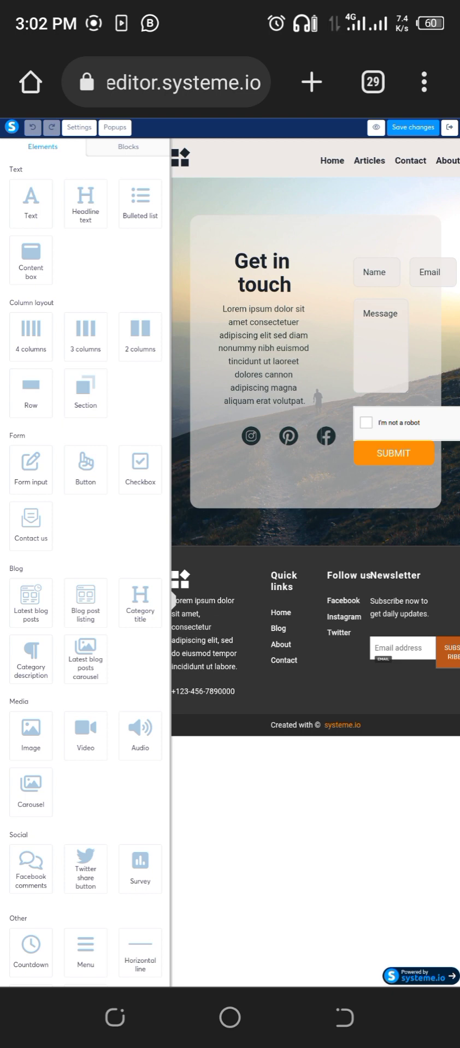
# - Select the Instagram icon and expand its 'Action when image clicked' options
pyautogui.click(251, 437)
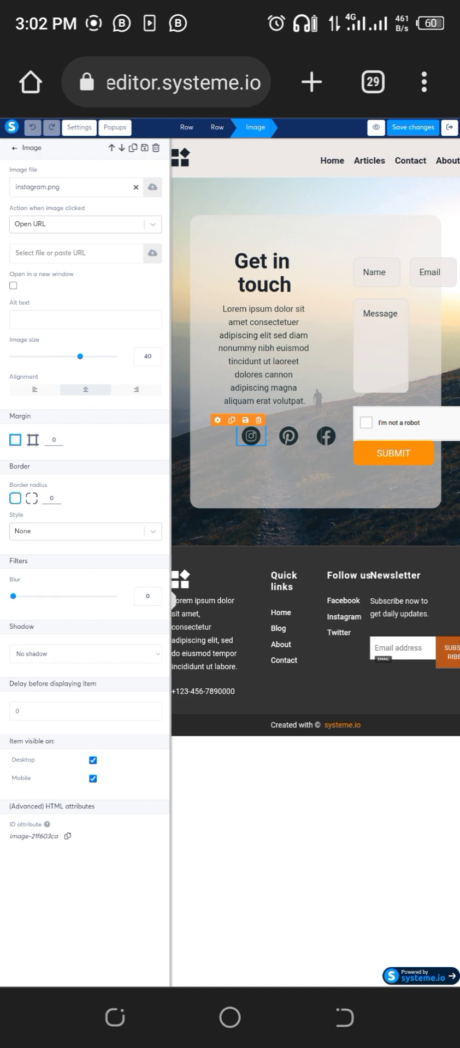
pyautogui.click(85, 225)
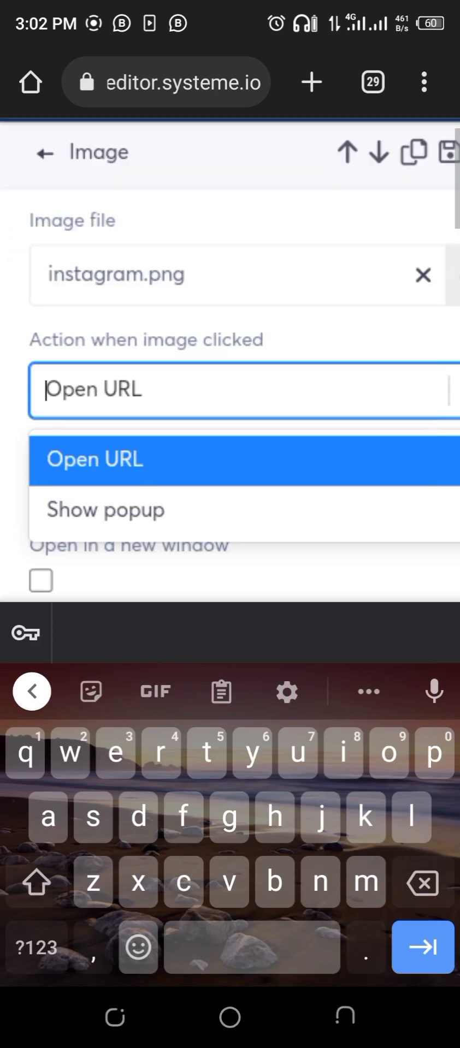